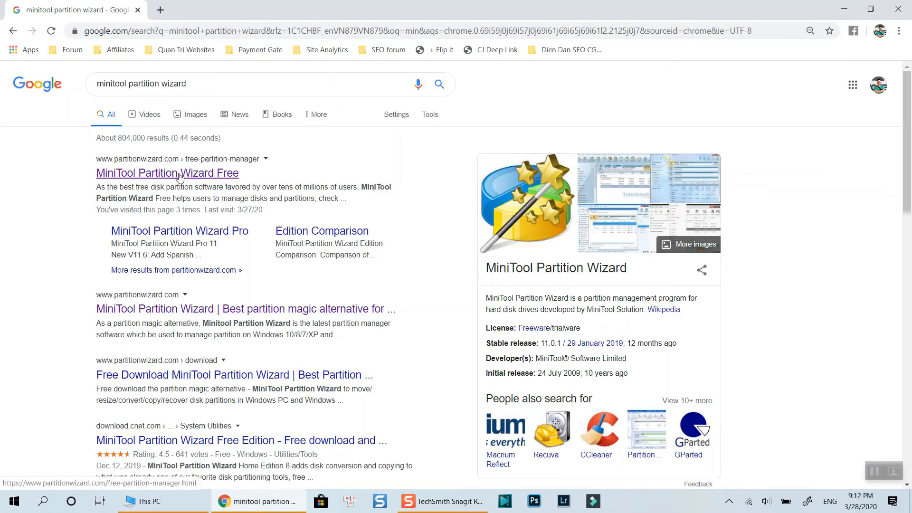
Step: Reach the MiniTool Partition Wizard Free page on partitionwizard.com from the search results
click(167, 173)
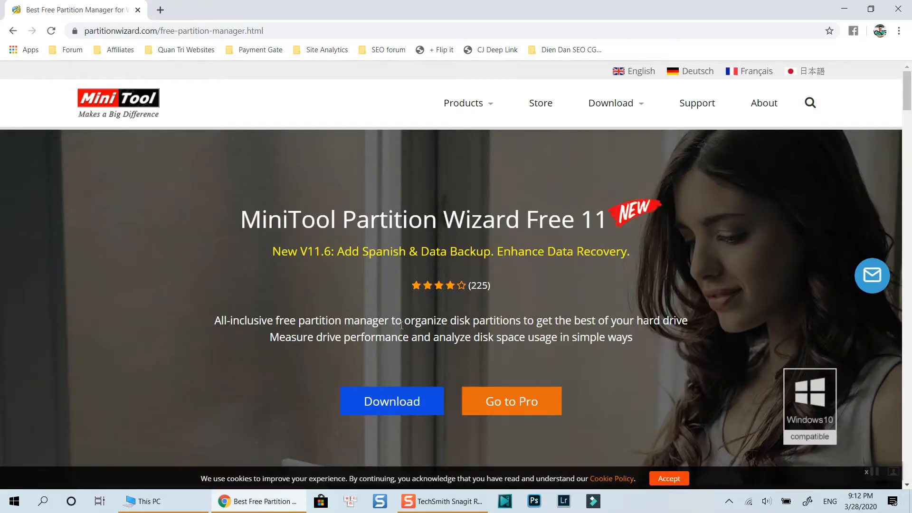
scroll(down, 3)
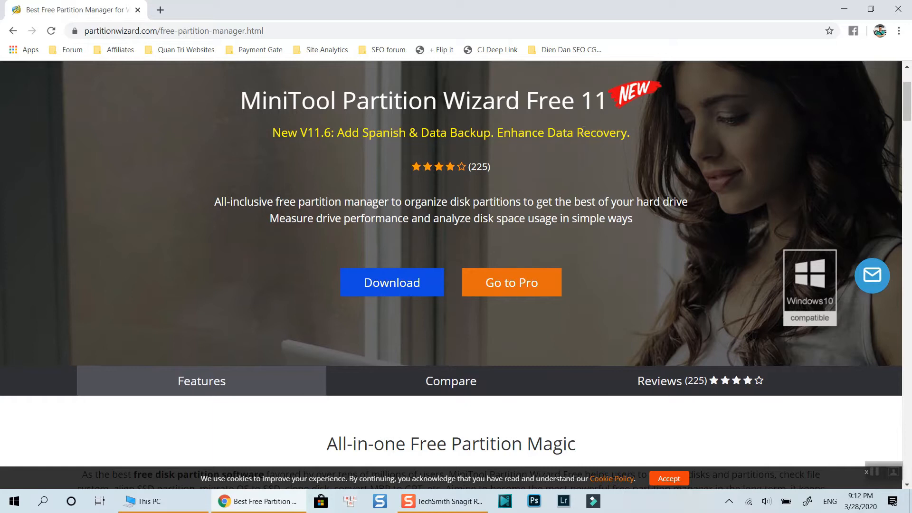
mouse_move(391, 282)
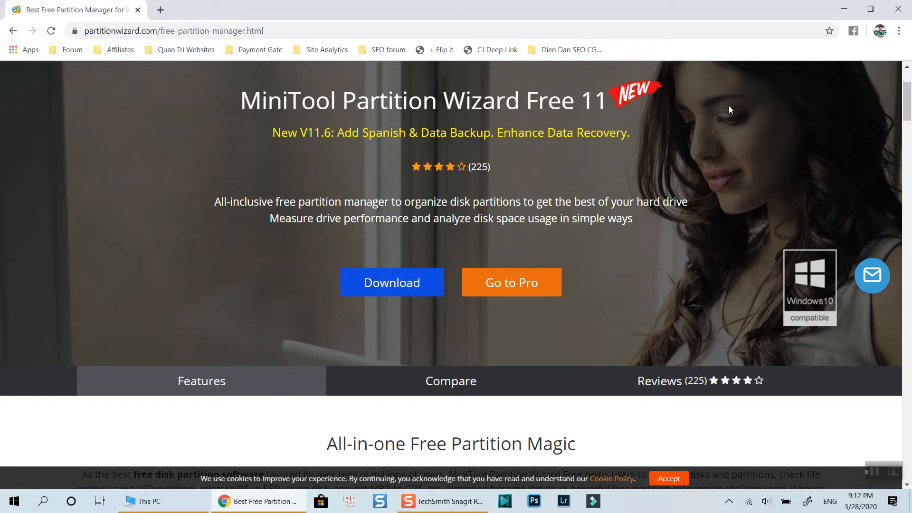
click(144, 501)
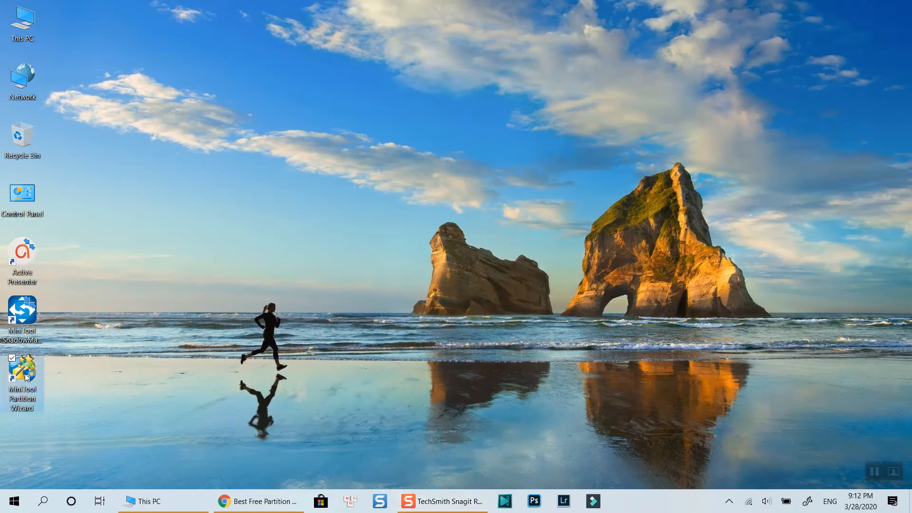
mouse_move(119, 383)
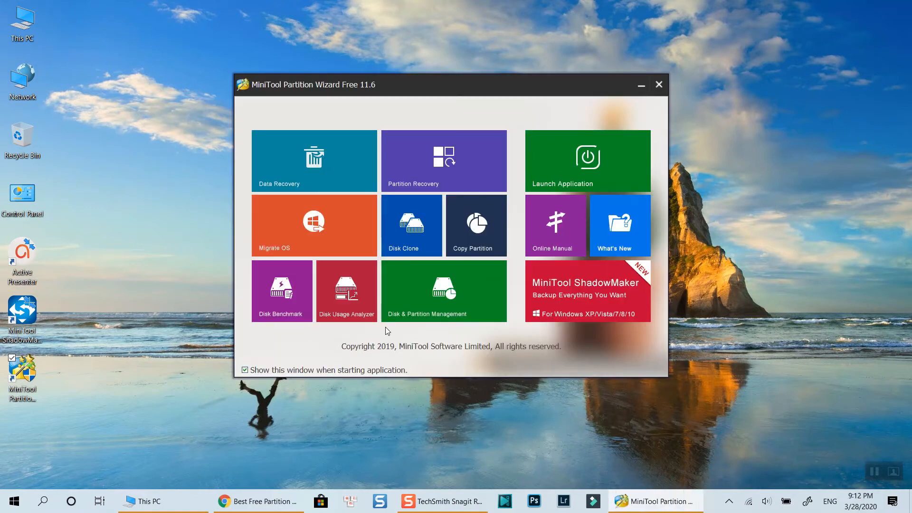
mouse_move(393, 260)
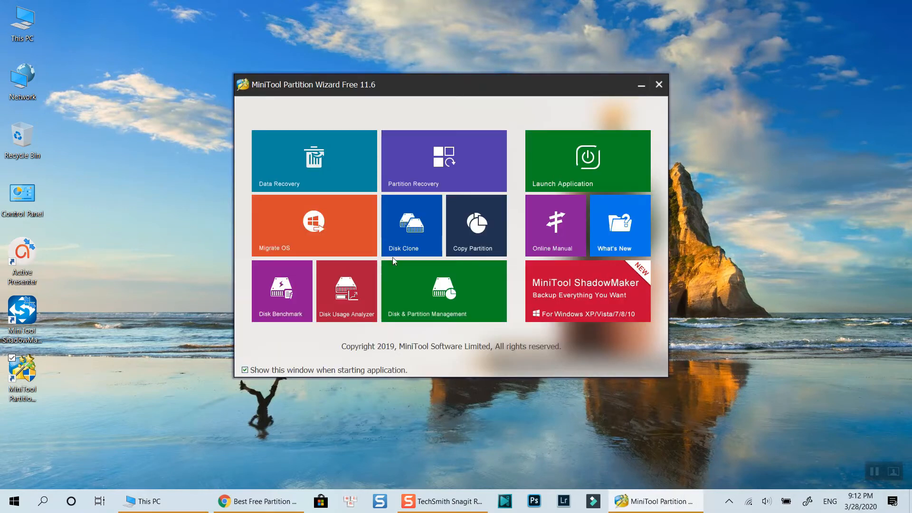
mouse_move(588, 160)
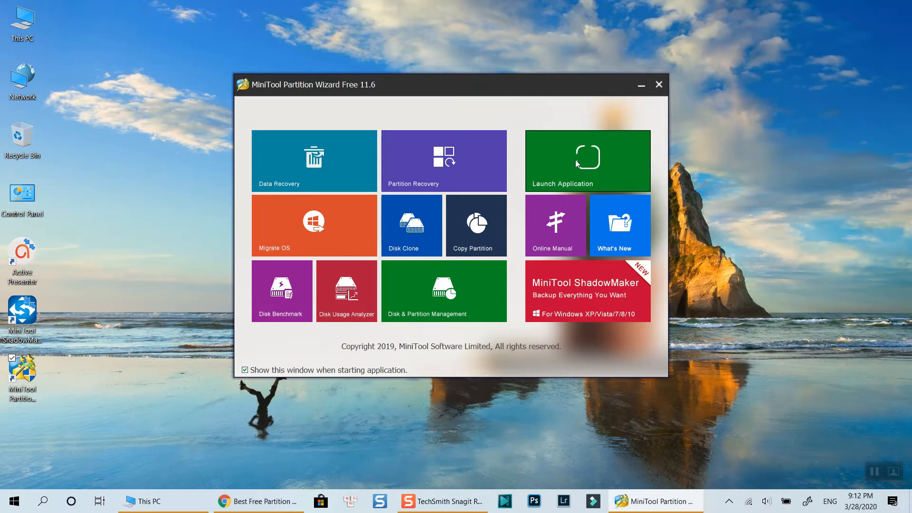
mouse_move(598, 176)
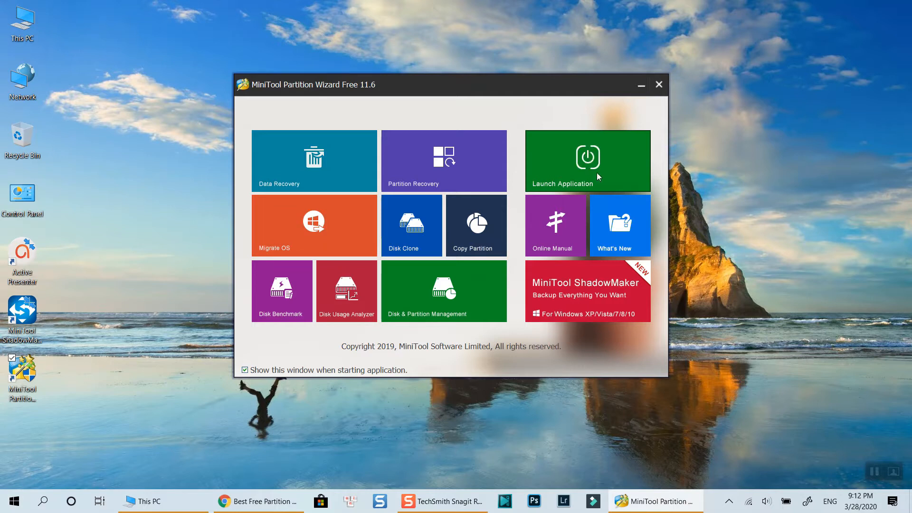
Step: Launch the main partition manager from the Partition Wizard start window
click(660, 85)
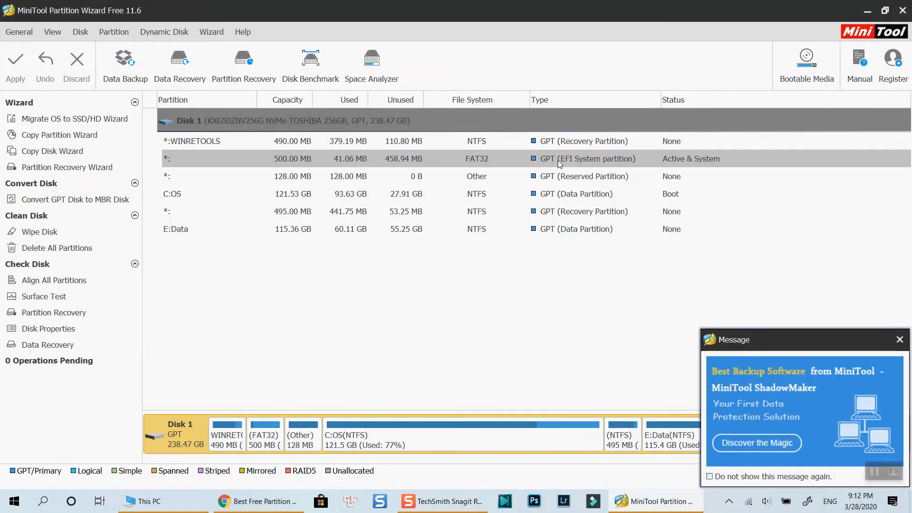
Step: Dismiss the backup ad and show the C:OS partition's operations menu
click(900, 339)
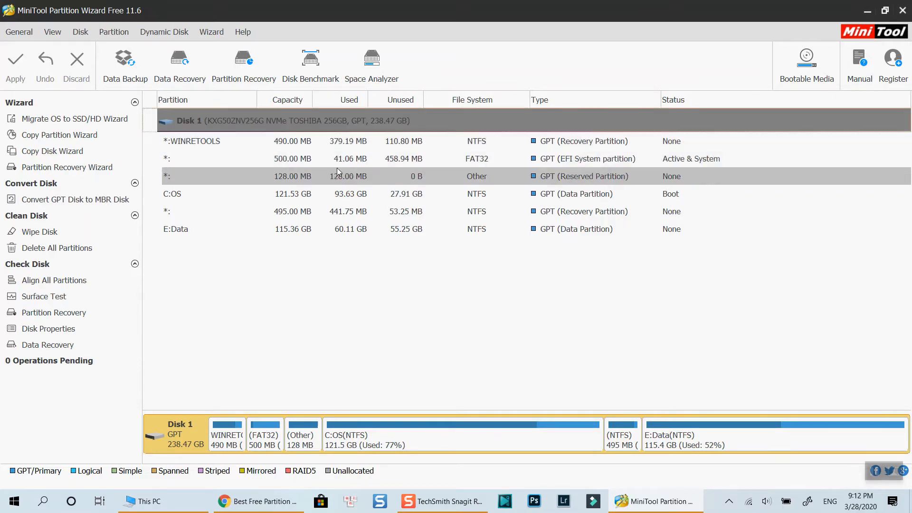
click(172, 194)
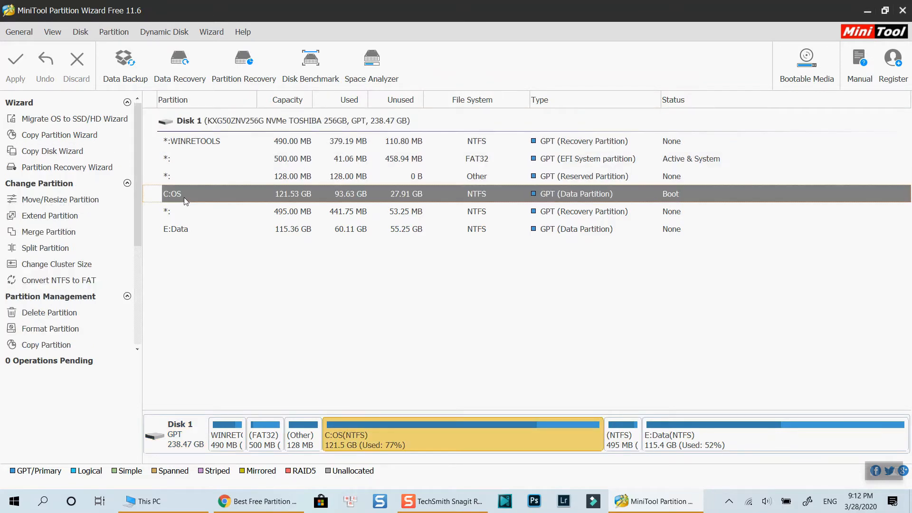
click(175, 229)
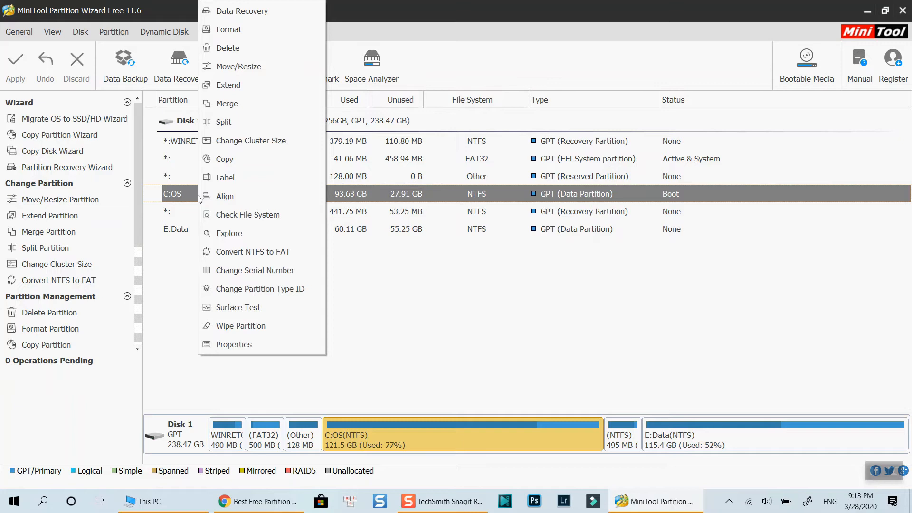
mouse_move(227, 84)
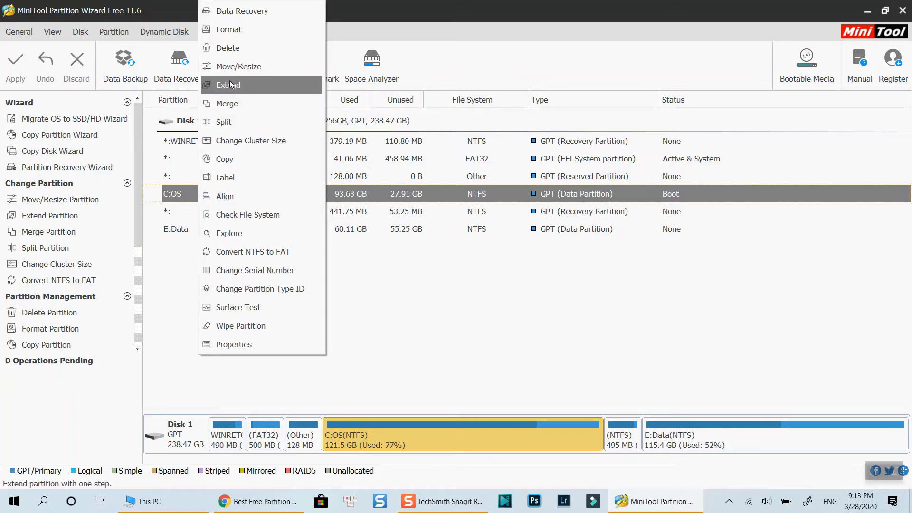
Step: Queue extending C:OS by 10.00 GB of free space taken from E: Data
click(227, 84)
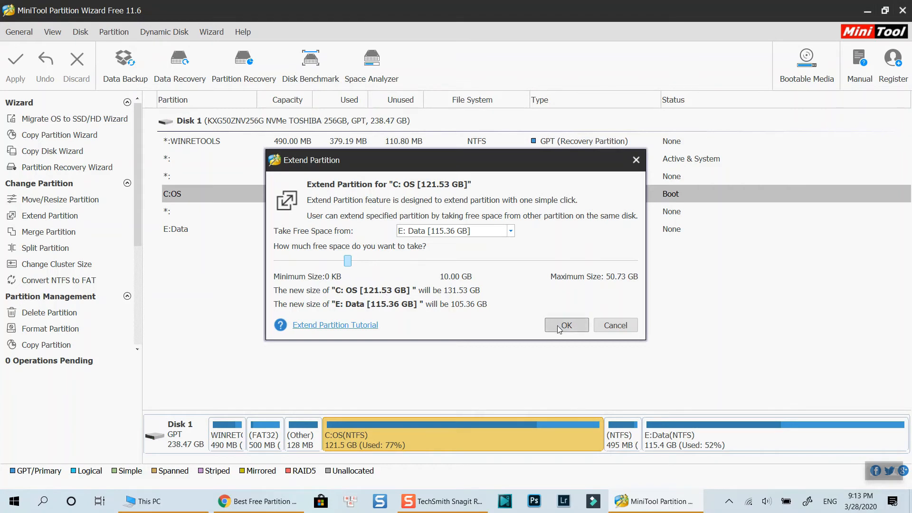
click(566, 325)
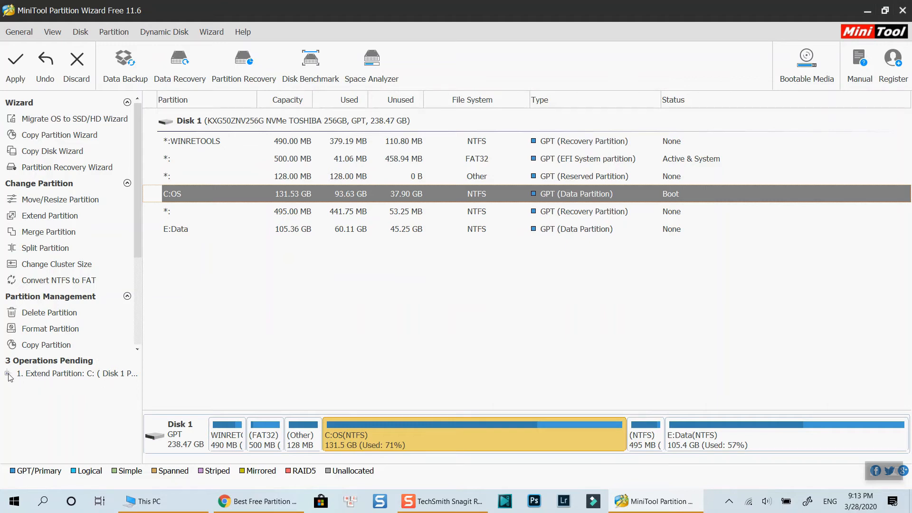
Step: Apply the pending extend so C:OS becomes 131.53 GB and E:Data 105.36 GB, confirming success
click(7, 373)
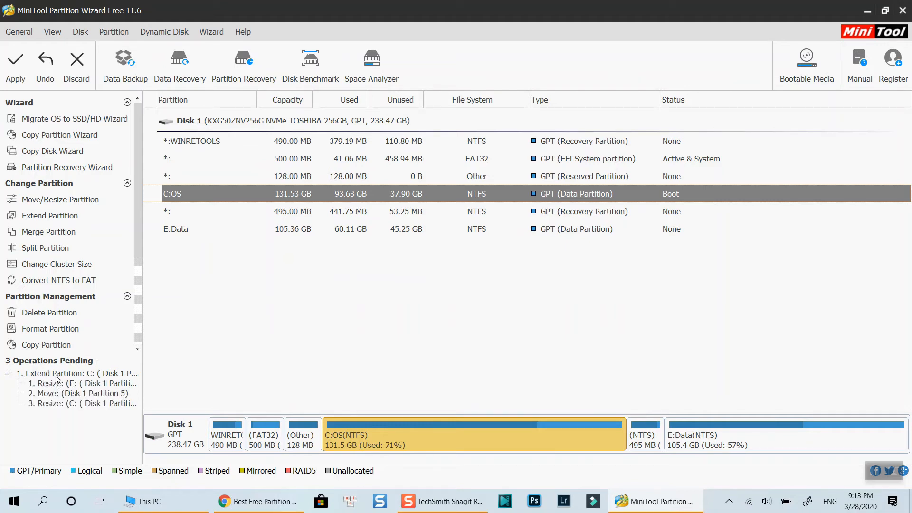
mouse_move(16, 63)
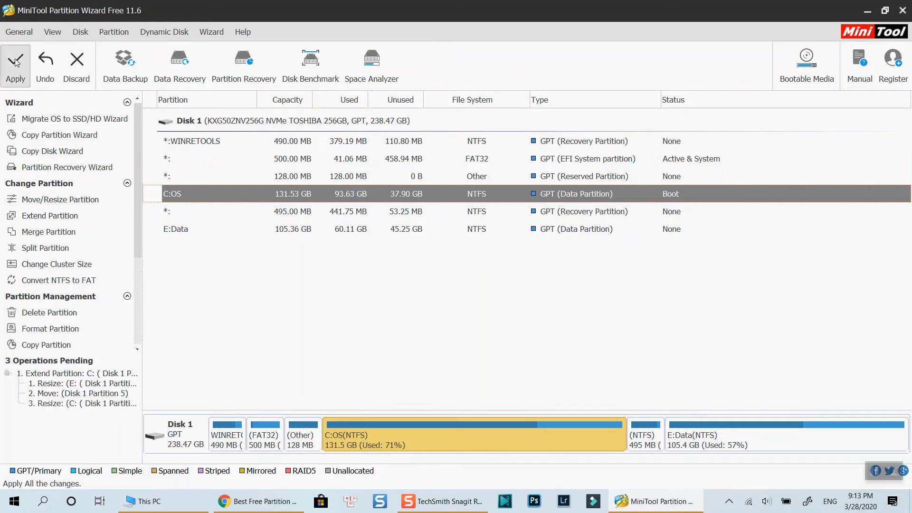
click(15, 63)
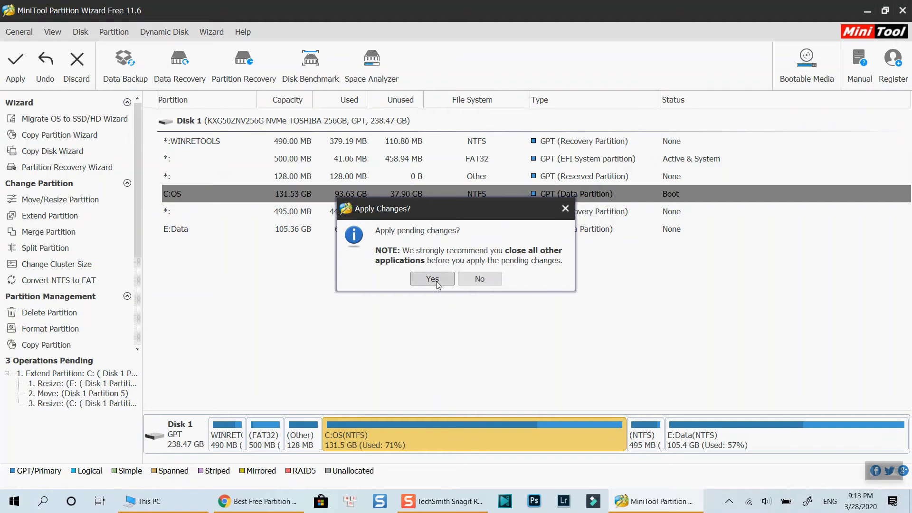
click(431, 278)
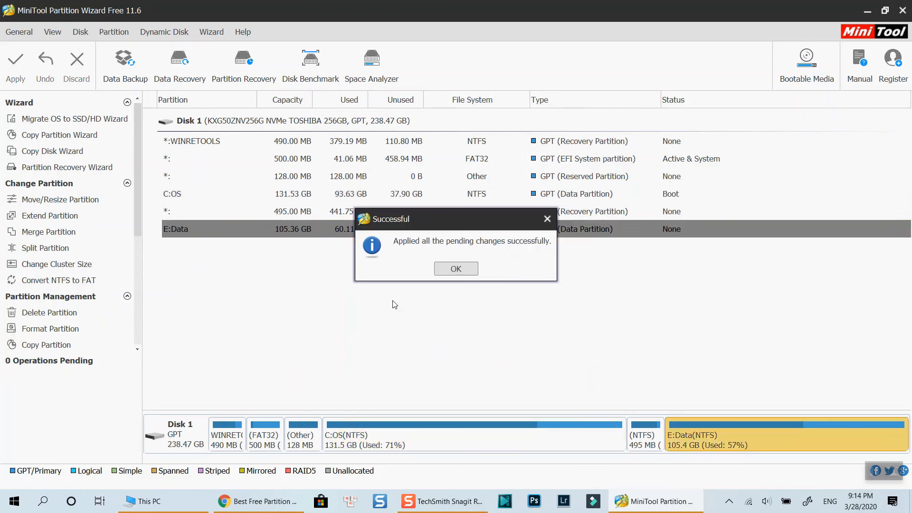
click(456, 268)
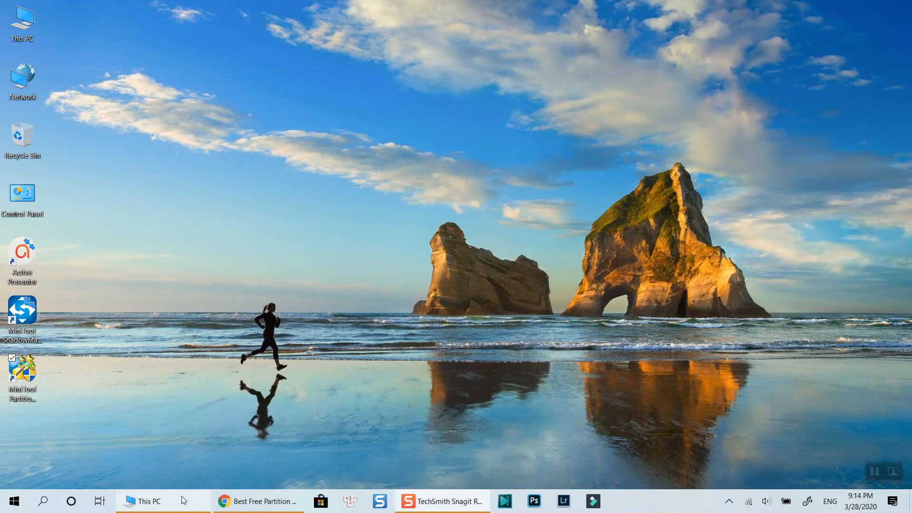
Step: Check in This PC that OS (C:) is 131 GB and Data (E:) 105 GB
click(147, 501)
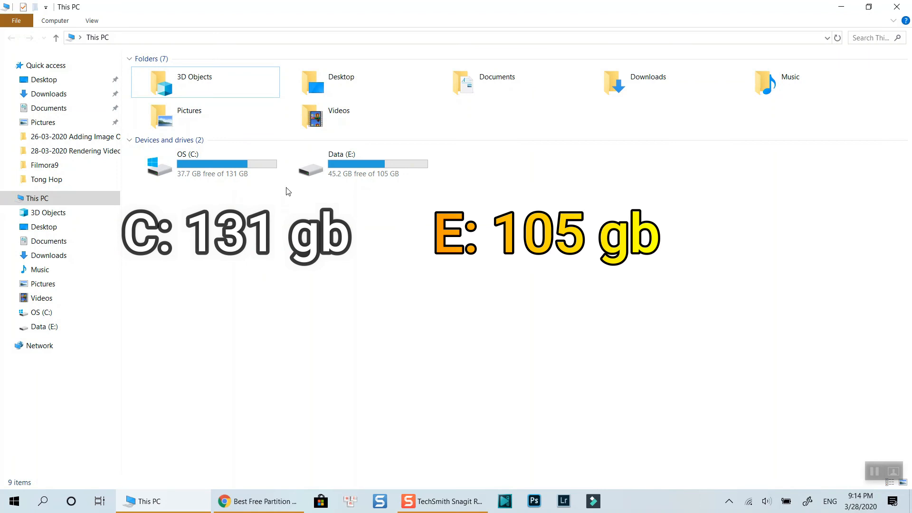
mouse_move(356, 164)
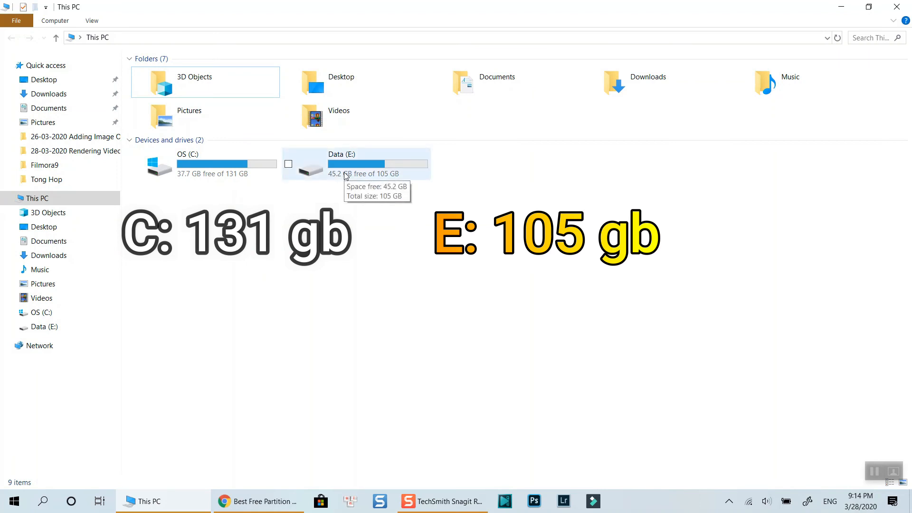